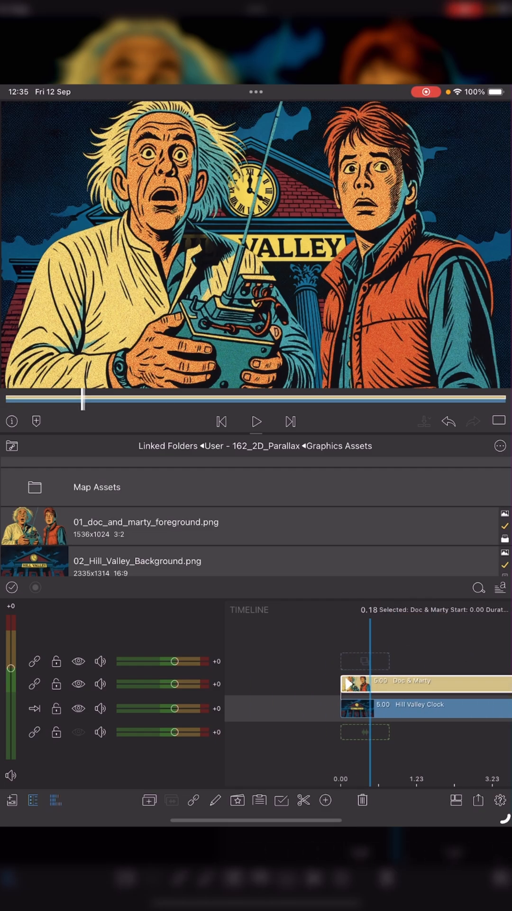
Step: Shrink the Doc & Marty clip in Frame & Fit and keyframe both clips
left_click(78, 683)
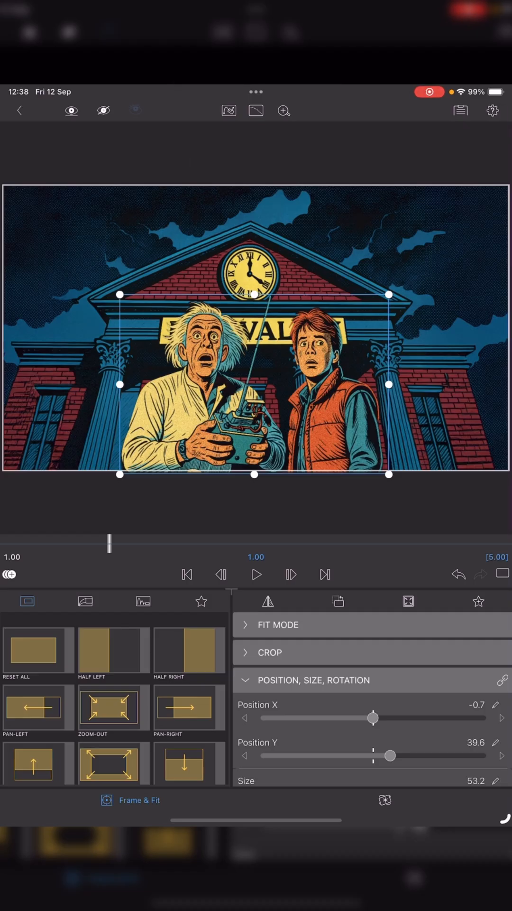
left_click(33, 647)
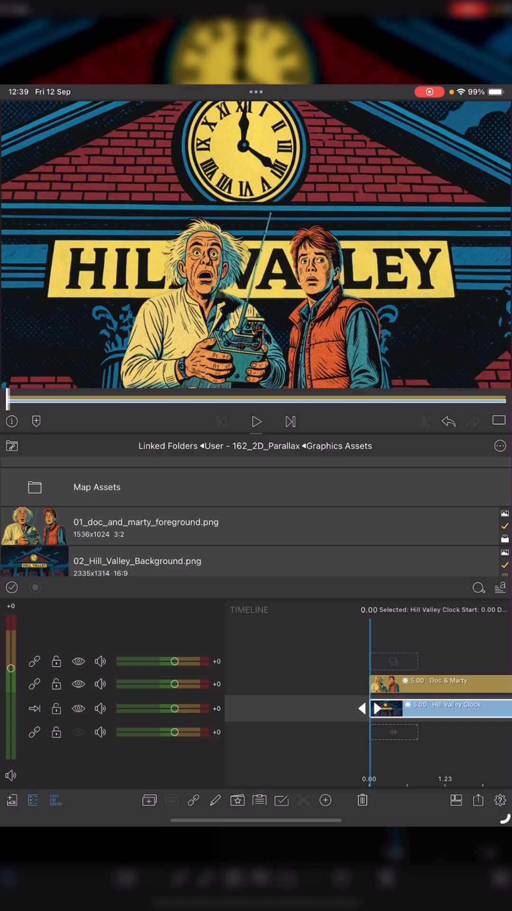
Step: Keyframe the Hill Valley Clock background at Size 215.4 at 0.00 and 106.1 at 4.23
left_click(77, 684)
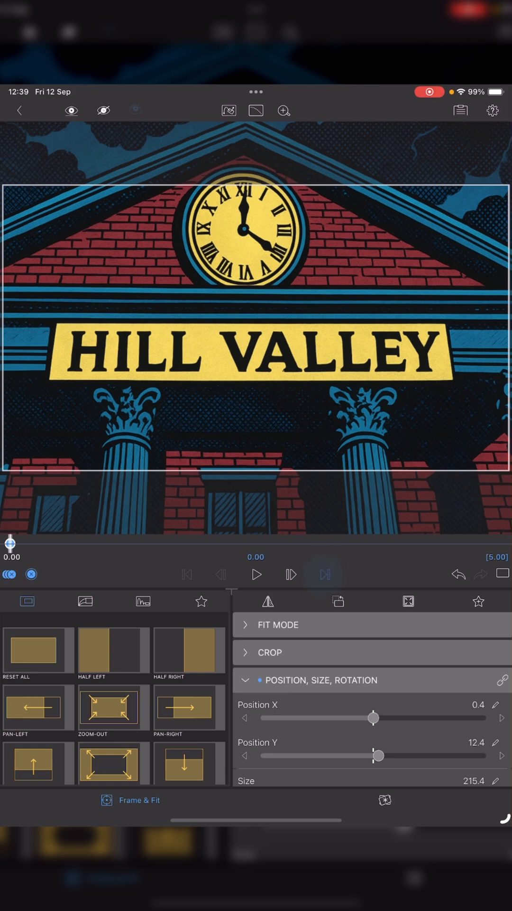
left_click(324, 574)
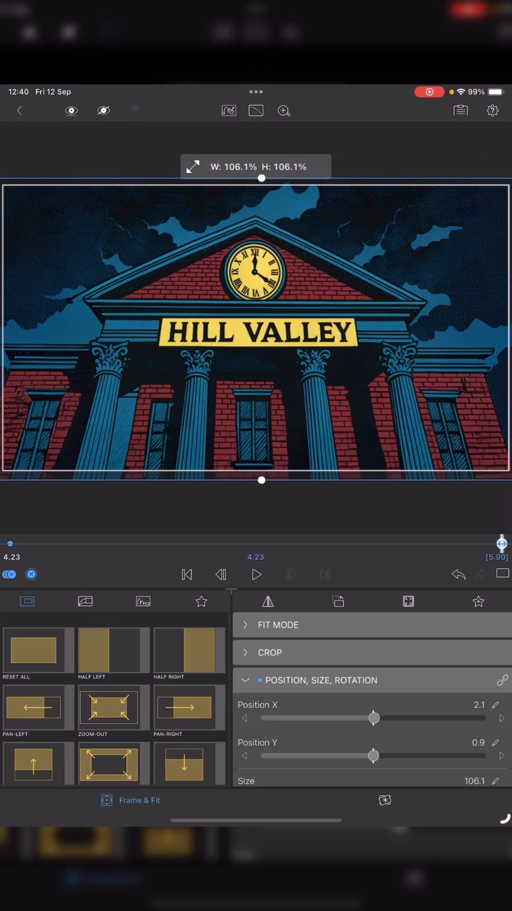
left_click(255, 574)
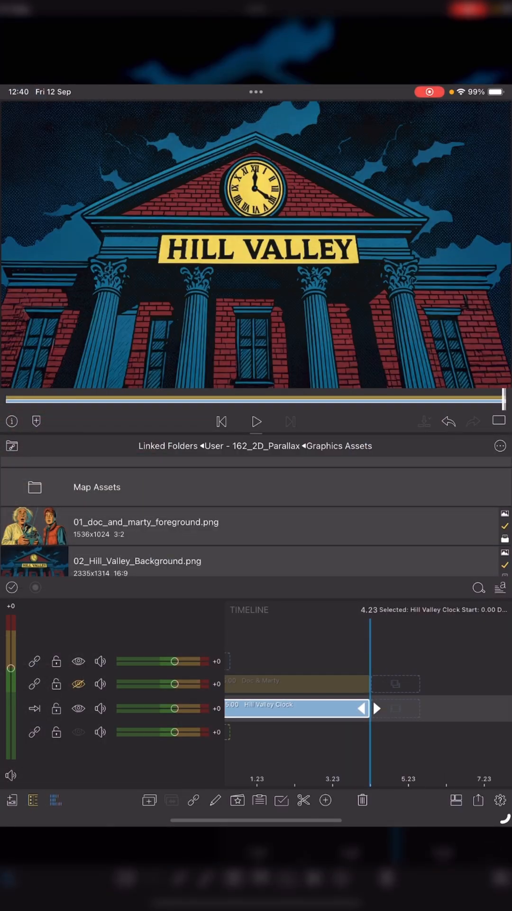
left_click(256, 421)
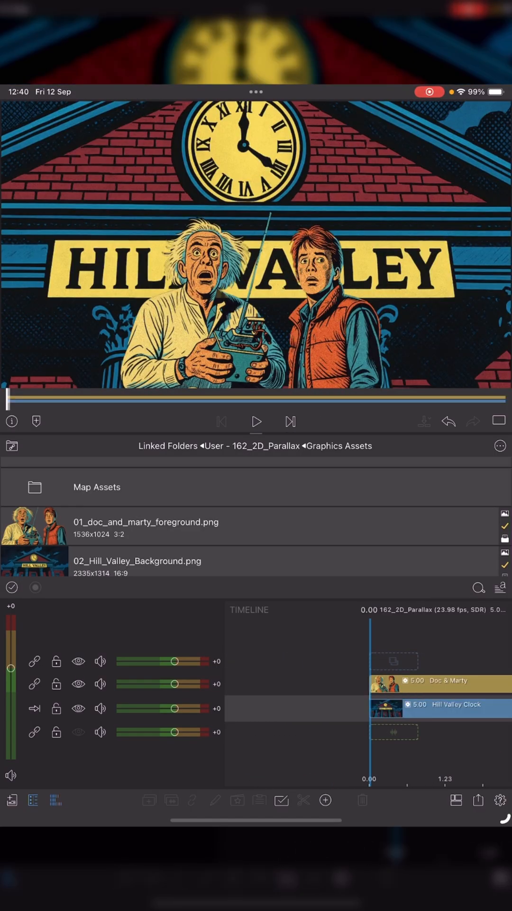
left_click(78, 683)
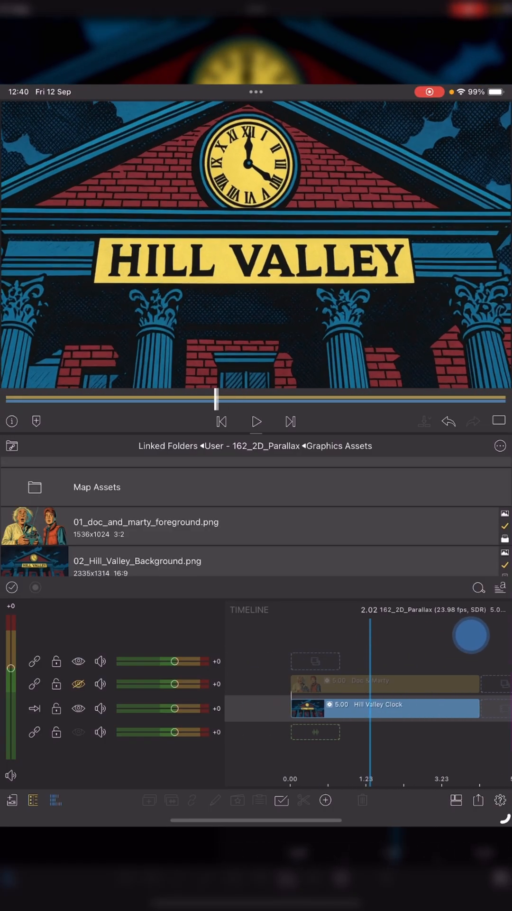
left_click(222, 422)
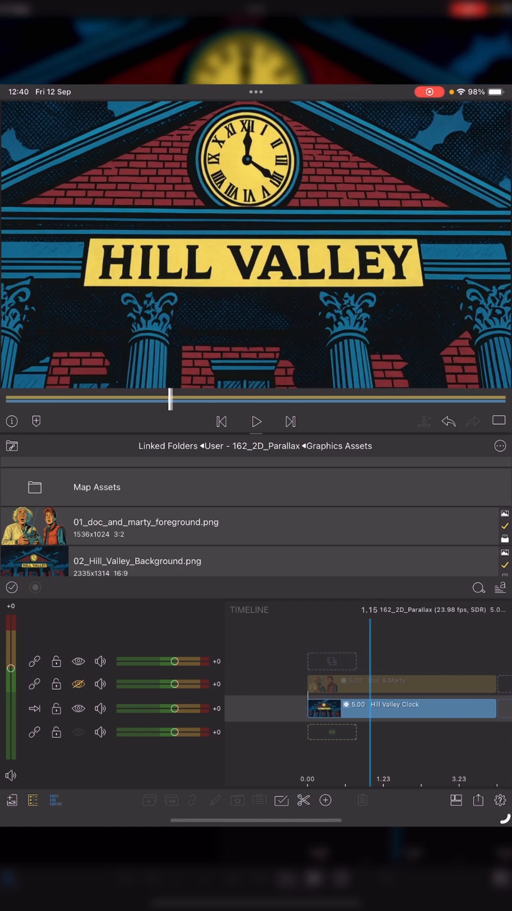
Step: Export a 3840x2160 4K movie named 'Hill Valley Clock' to the Rendered Movies folder
left_click(477, 800)
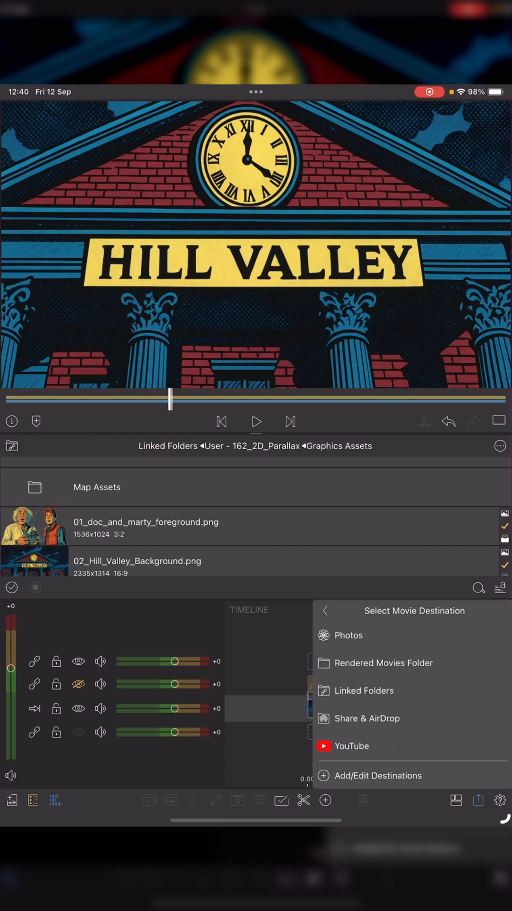
left_click(383, 662)
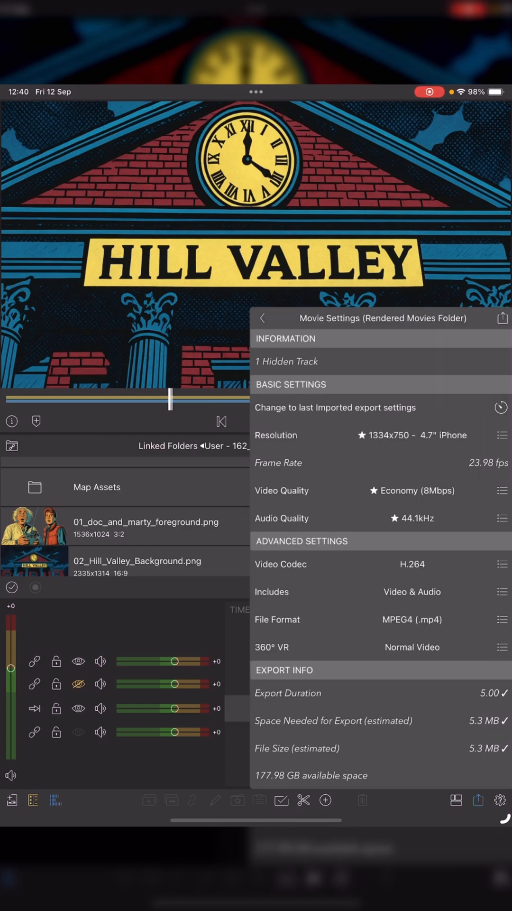
left_click(498, 435)
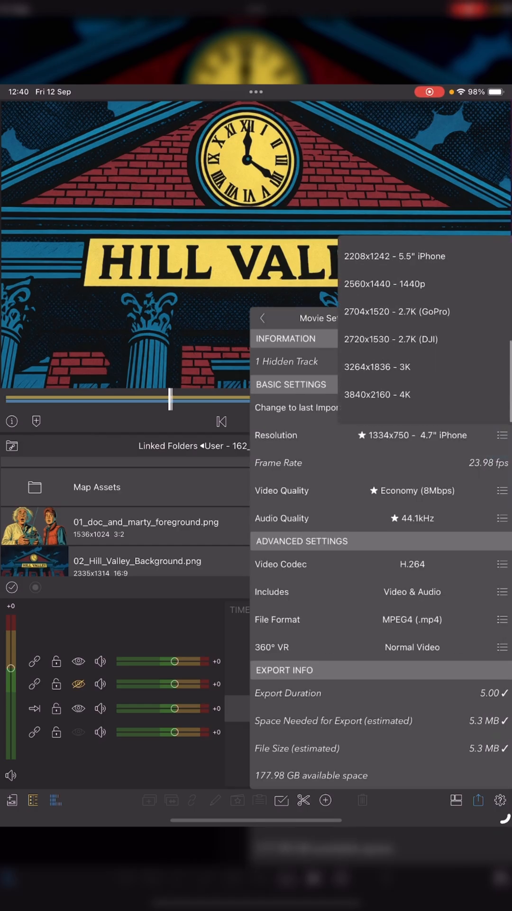
left_click(378, 394)
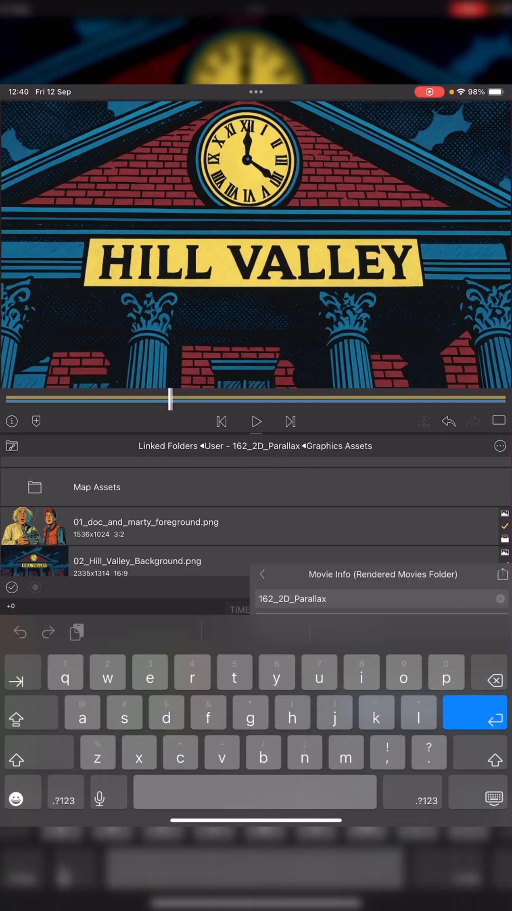
type("Hill")
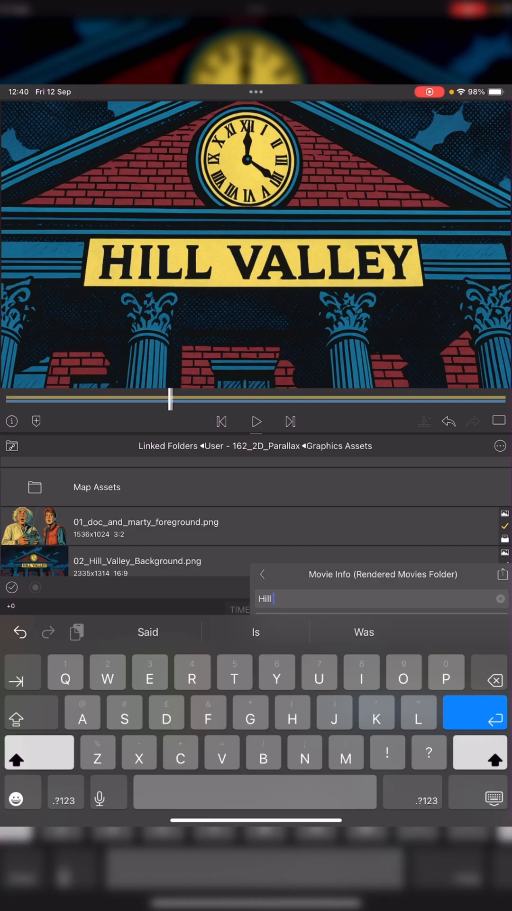
type("Valley")
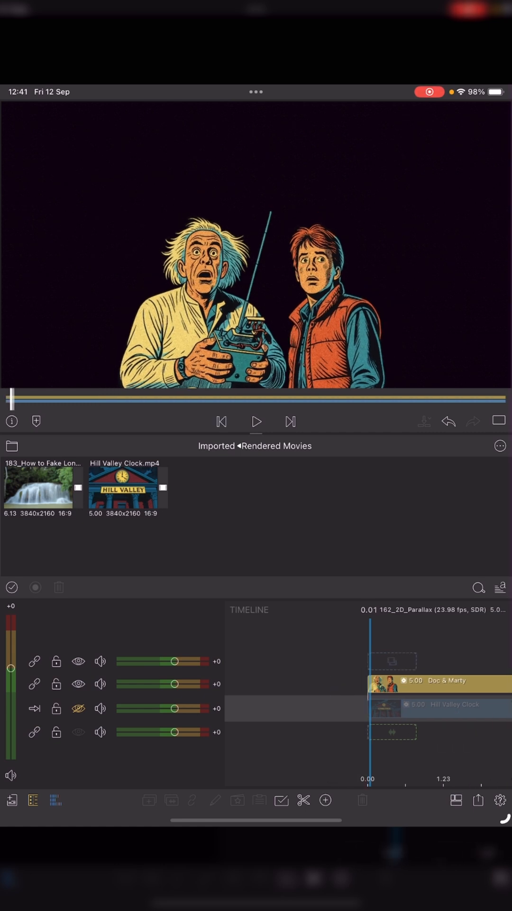
Step: Export the foreground as a QuickTime movie named 'Doc & Mart' to Rendered Movies
left_click(479, 800)
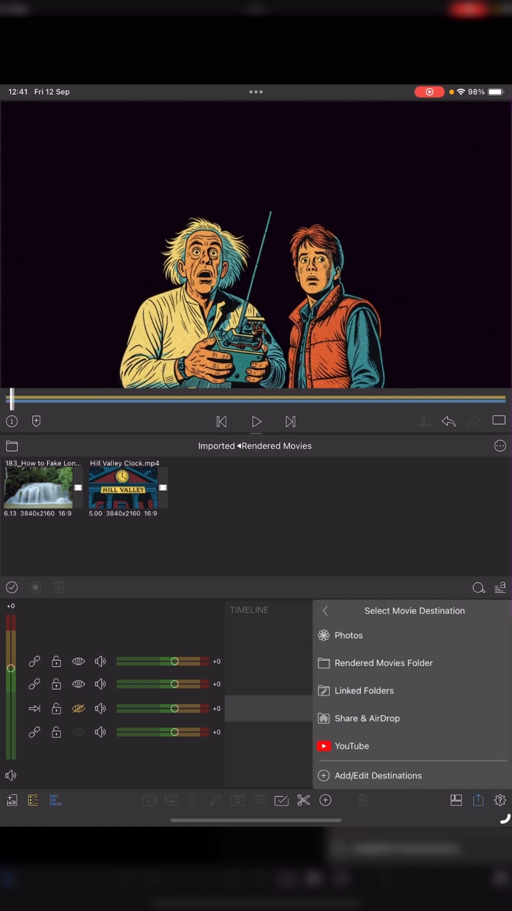
left_click(385, 662)
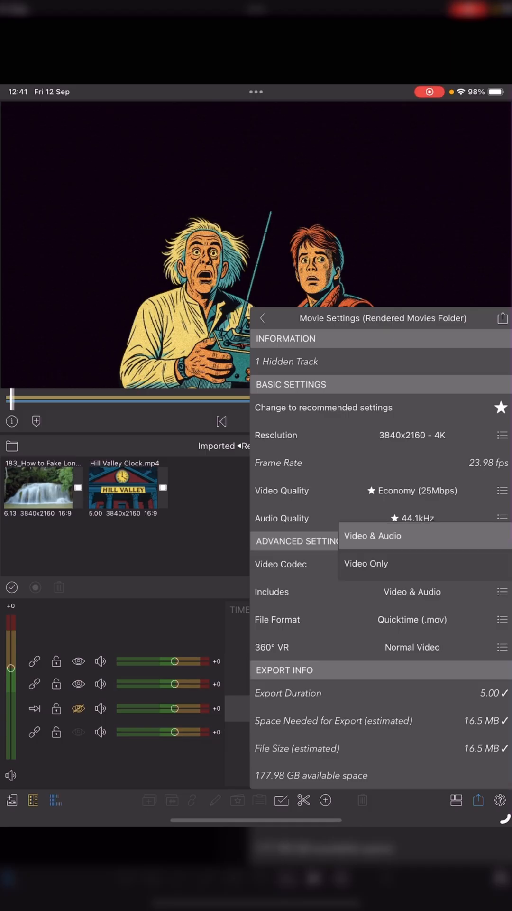
left_click(365, 563)
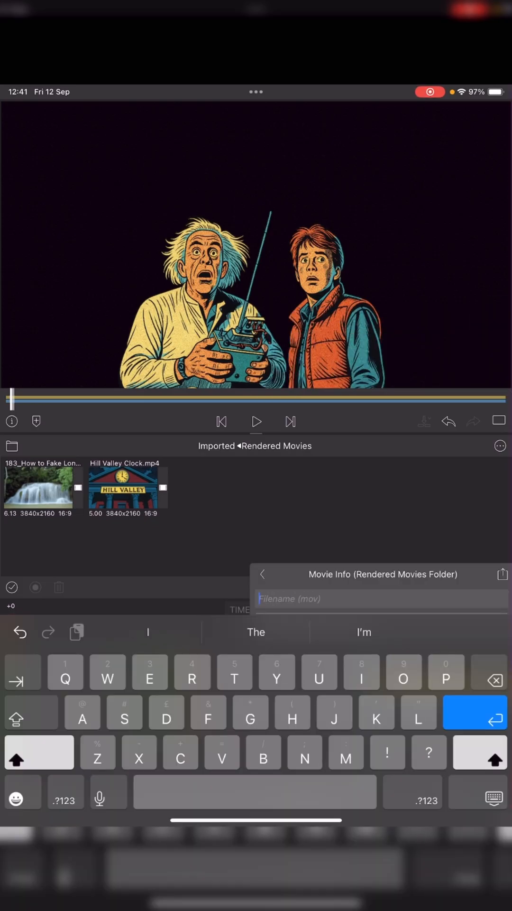
type("Doc &")
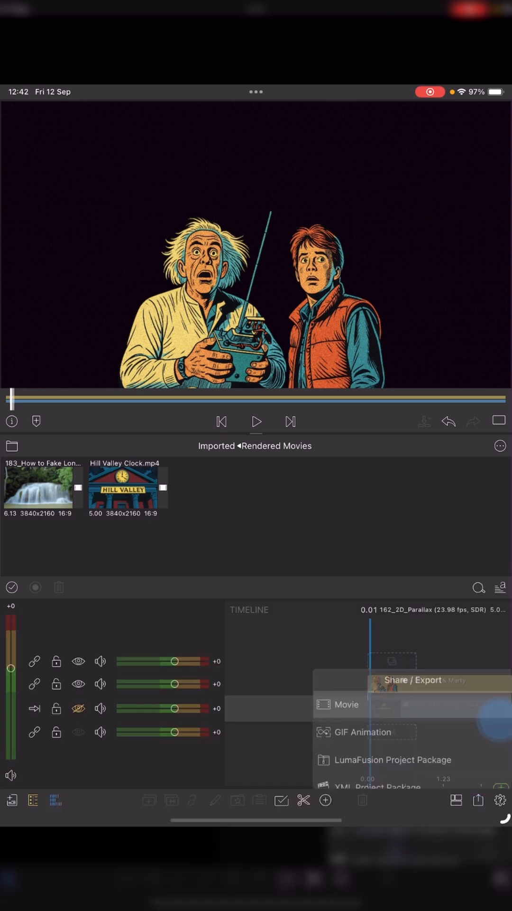
left_click(346, 704)
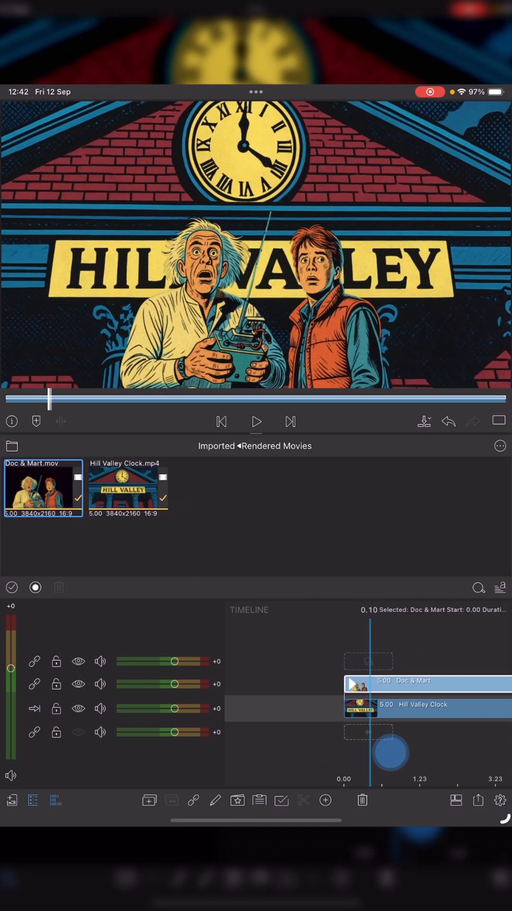
Step: Hide the Doc & Mart track and open the Hill Valley Clock clip for editing
left_click(221, 421)
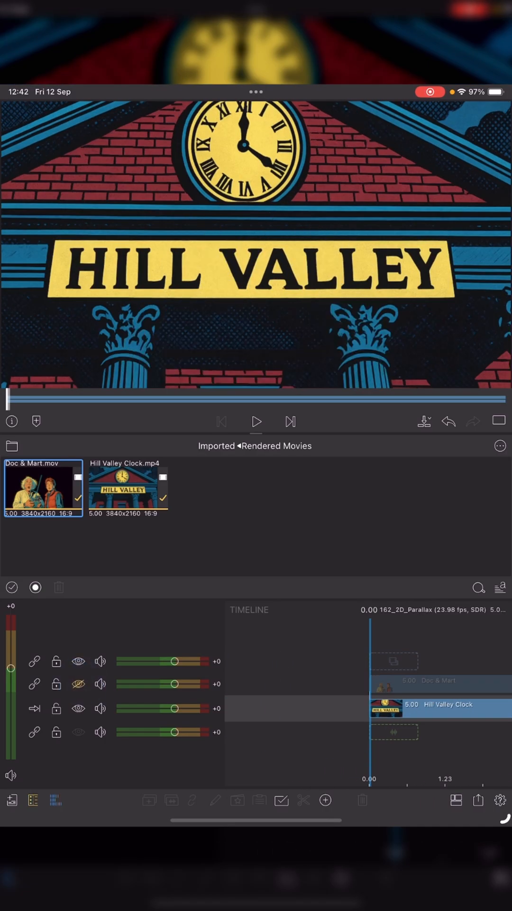
left_click(436, 707)
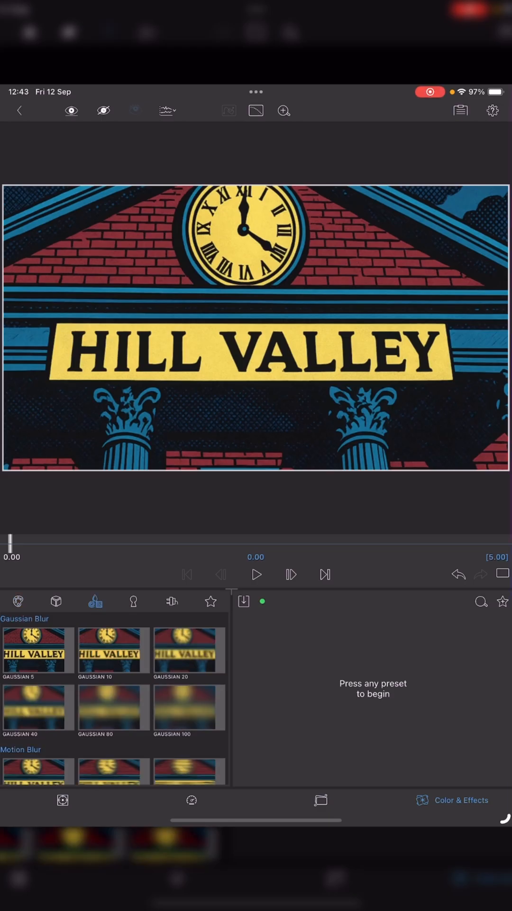
Step: Apply Gaussian blur to the clock clip, ramping Radius from 0 at start to 10 at end
left_click(112, 650)
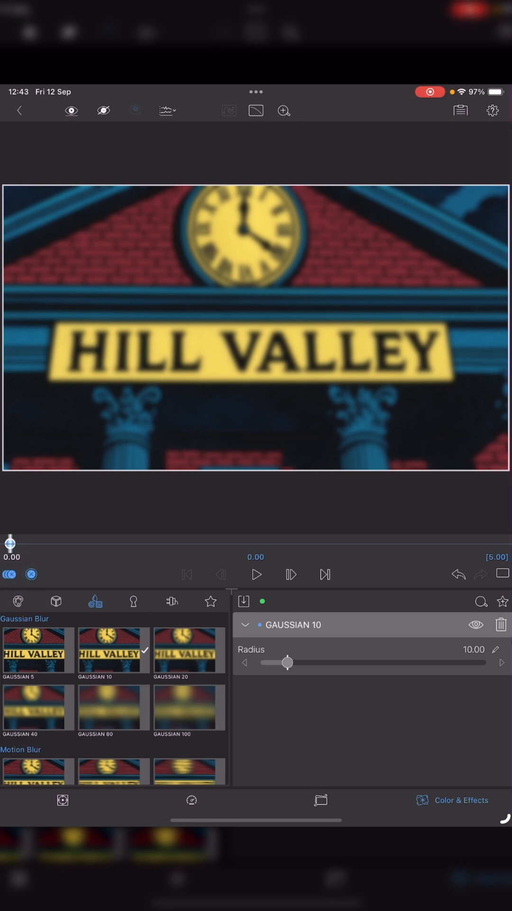
left_click_drag(283, 662, 269, 662)
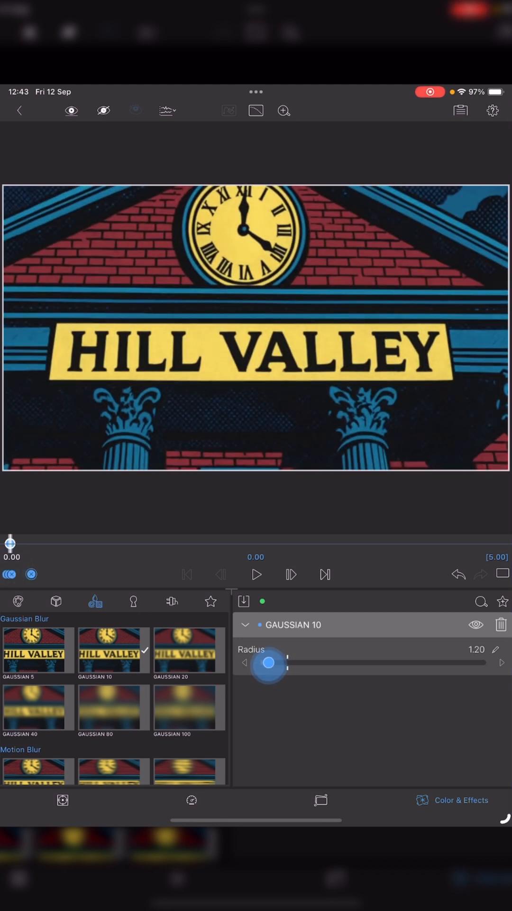
left_click_drag(268, 664, 266, 664)
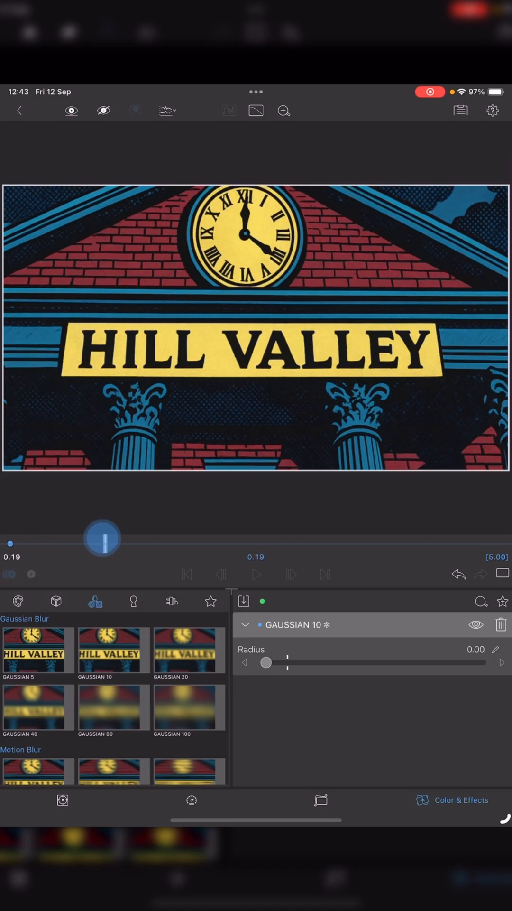
left_click_drag(266, 662, 285, 662)
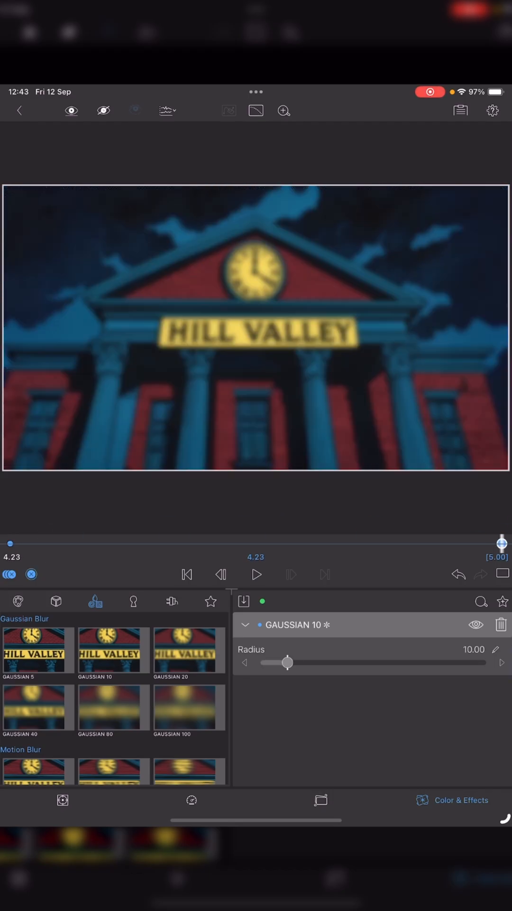
left_click_drag(502, 543, 427, 543)
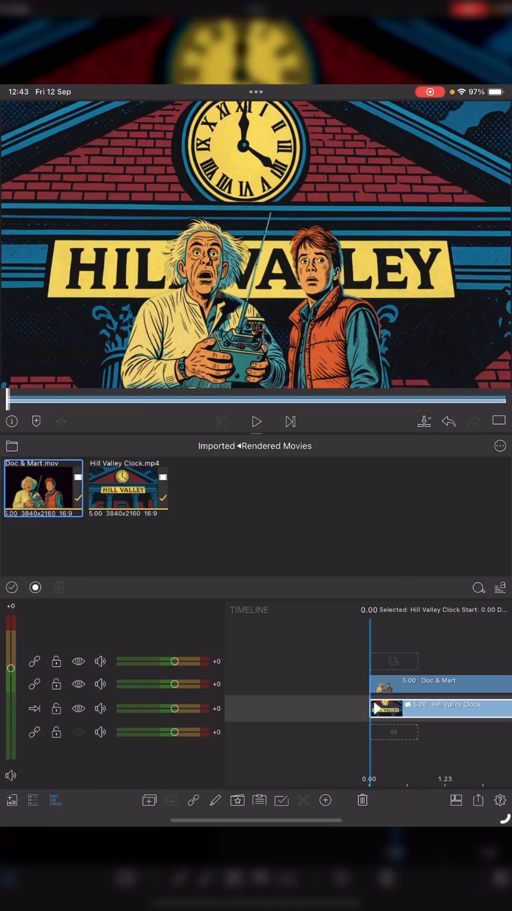
Step: Speed up the Hill Valley Clock clip to 150%
left_click(256, 421)
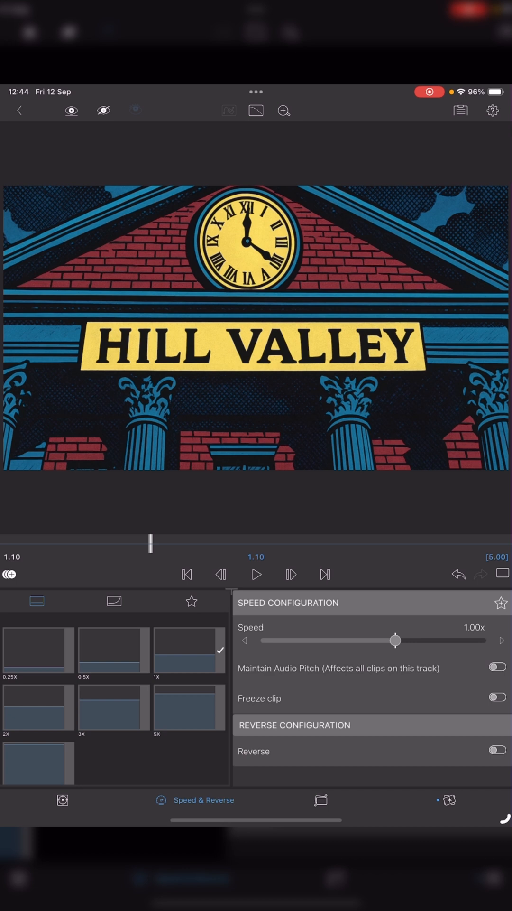
left_click_drag(395, 641, 412, 641)
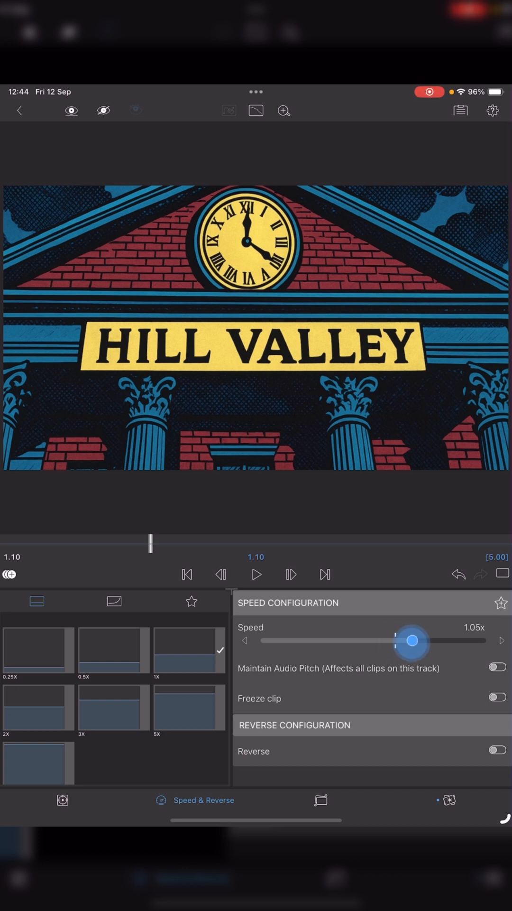
left_click_drag(411, 641, 440, 640)
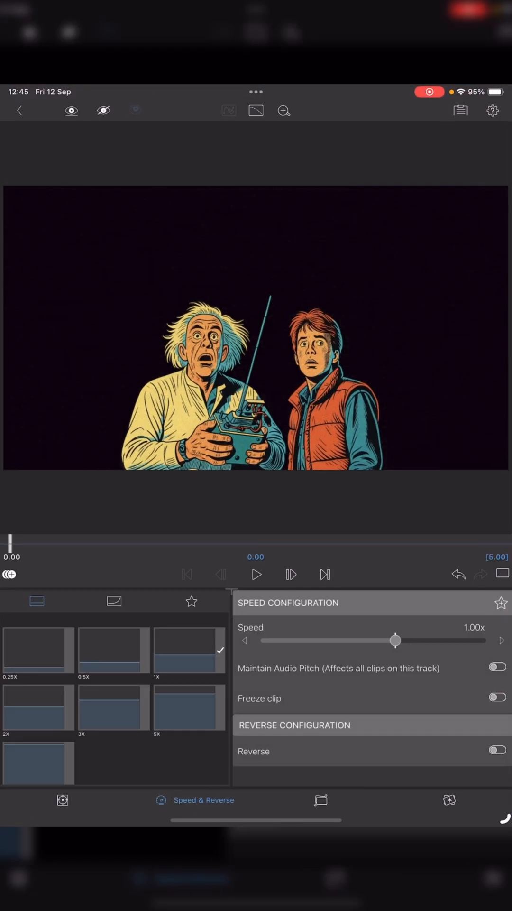
Step: Speed up the Doc & Mart clip to about 2.25x
left_click_drag(396, 640, 430, 640)
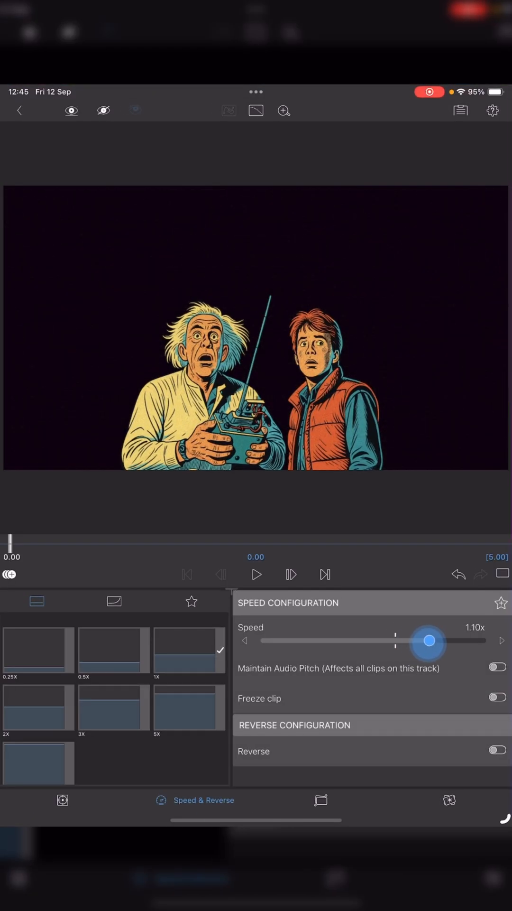
left_click_drag(429, 641, 447, 642)
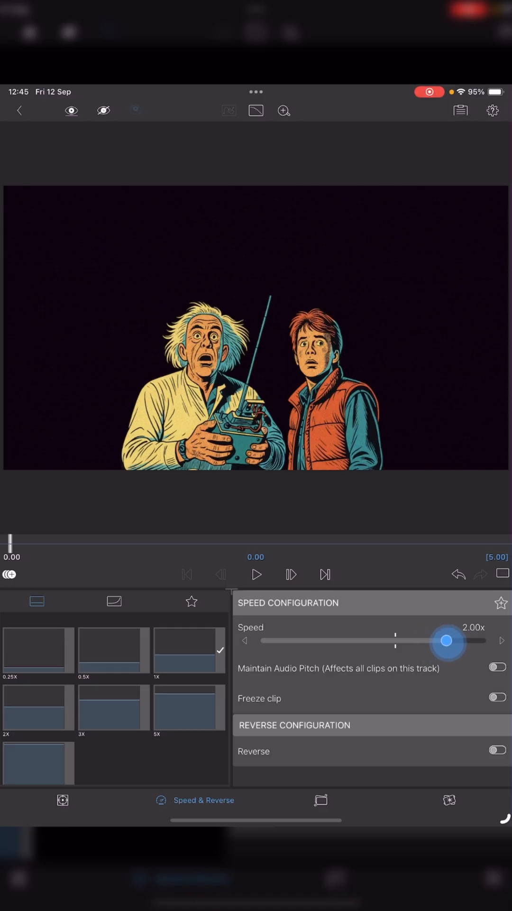
left_click_drag(447, 642, 451, 642)
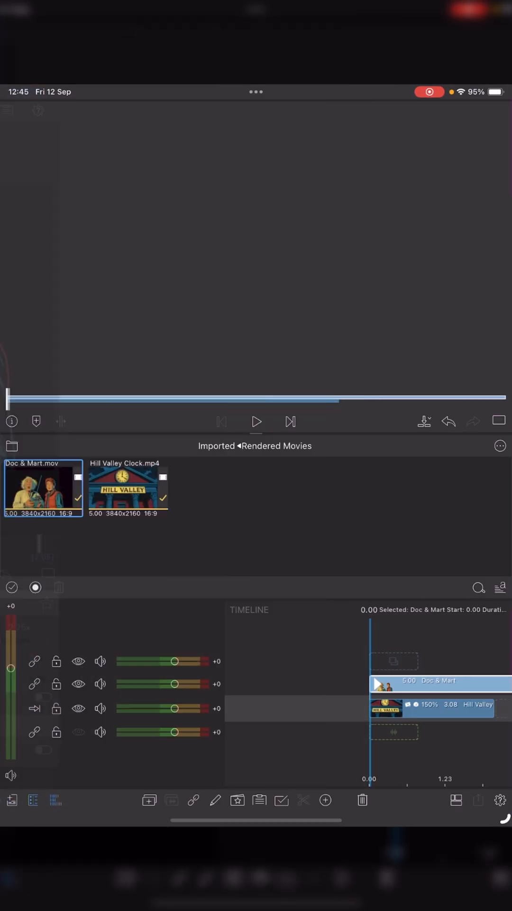
left_click(256, 421)
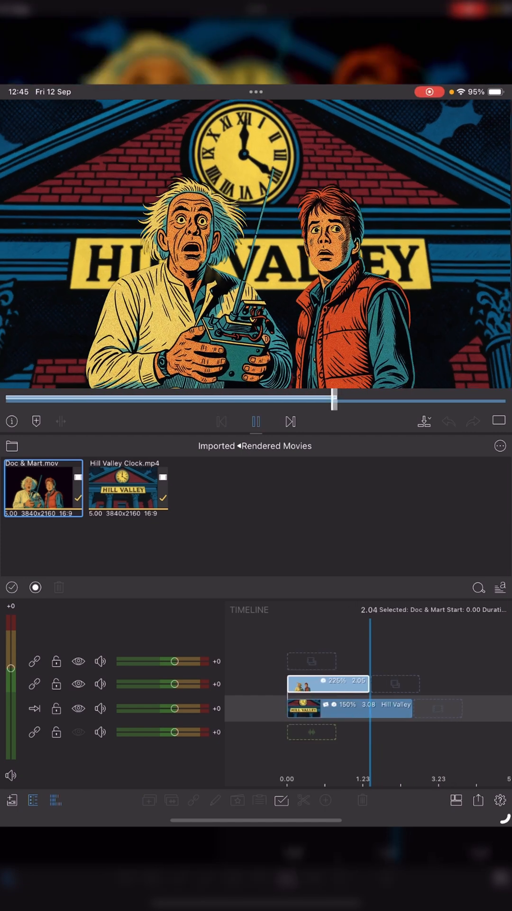
left_click(255, 422)
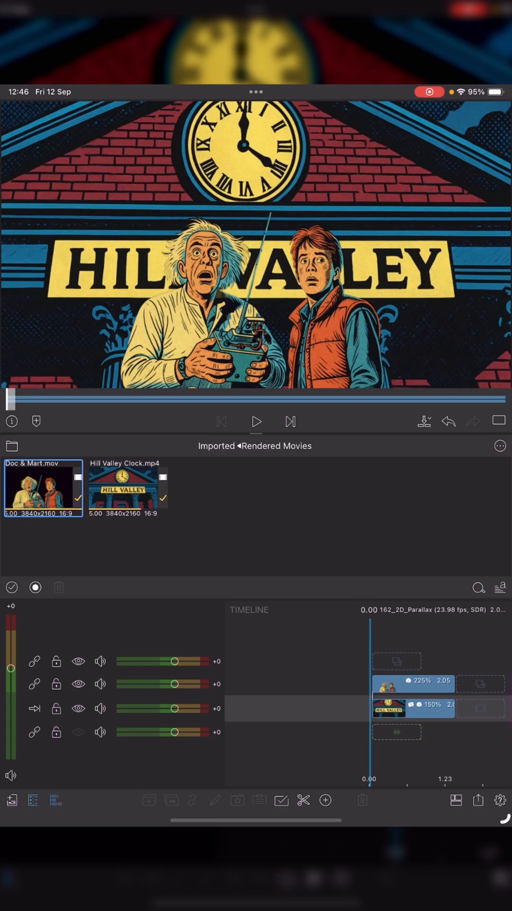
left_click(256, 421)
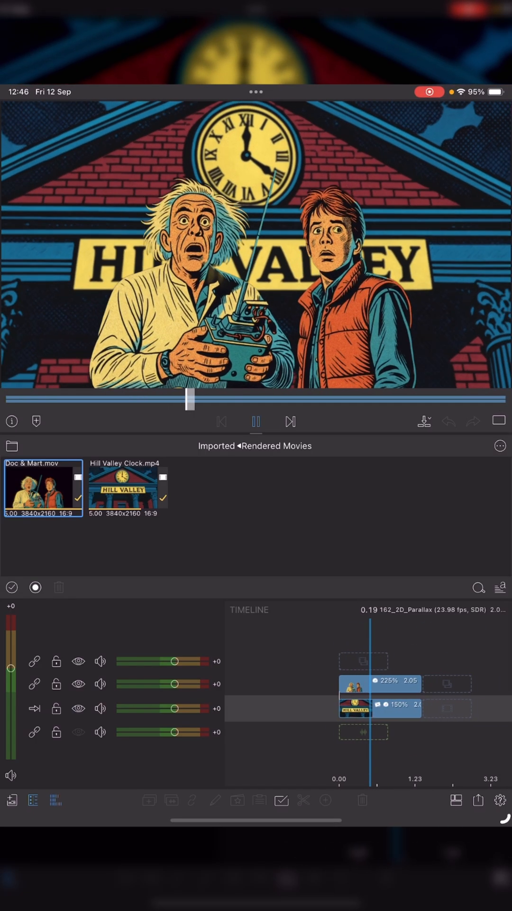
left_click(255, 421)
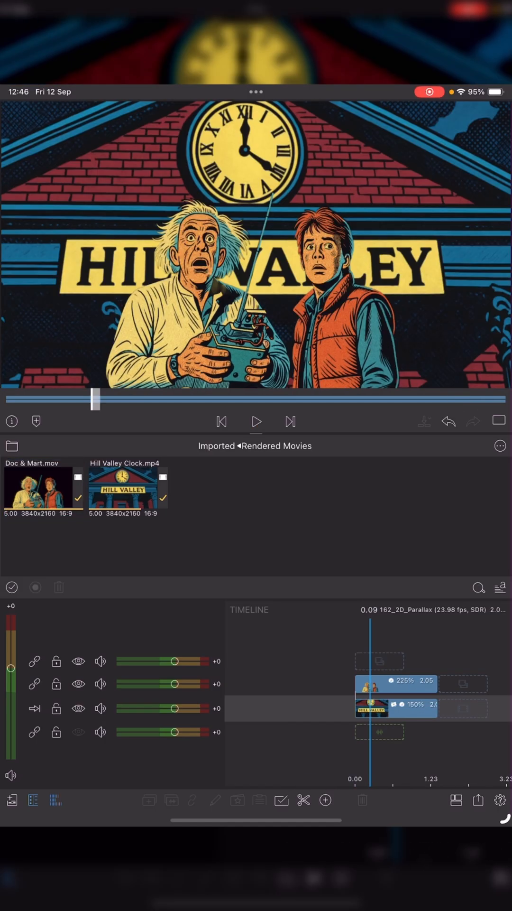